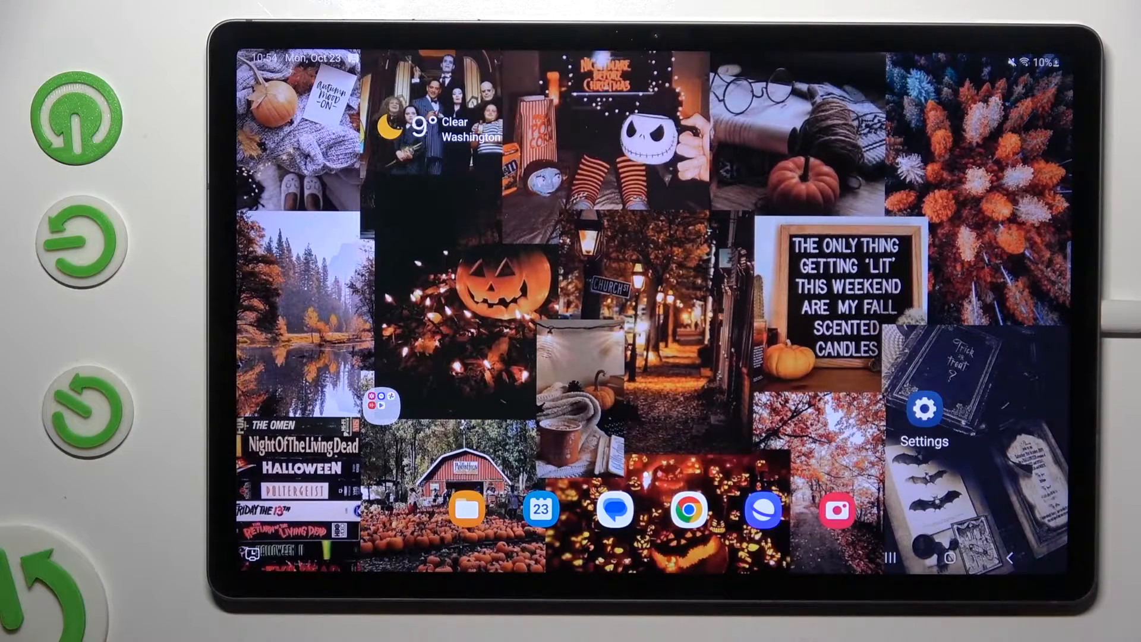
Step: Reach the Display page in Settings and bring Font size and style into view
click(925, 416)
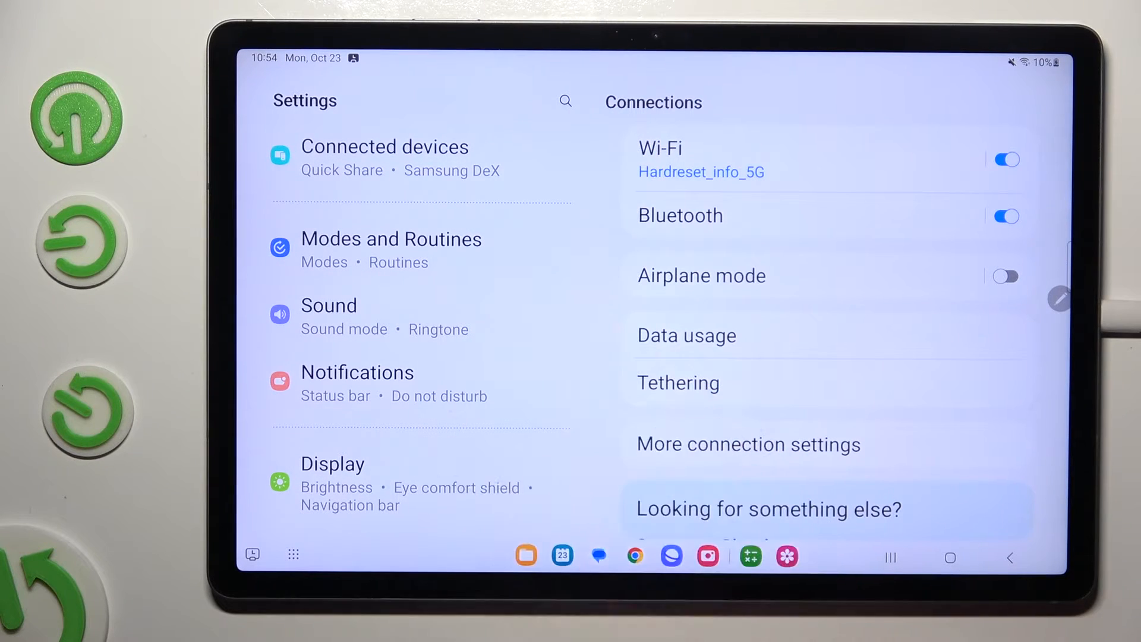
click(331, 463)
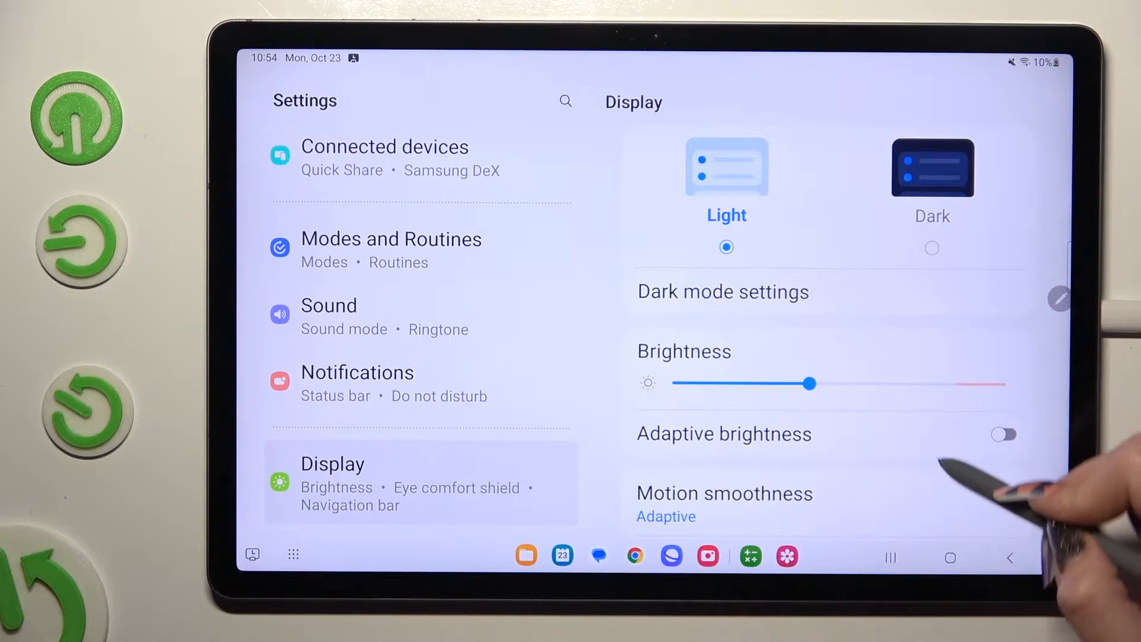
scroll(down, 3)
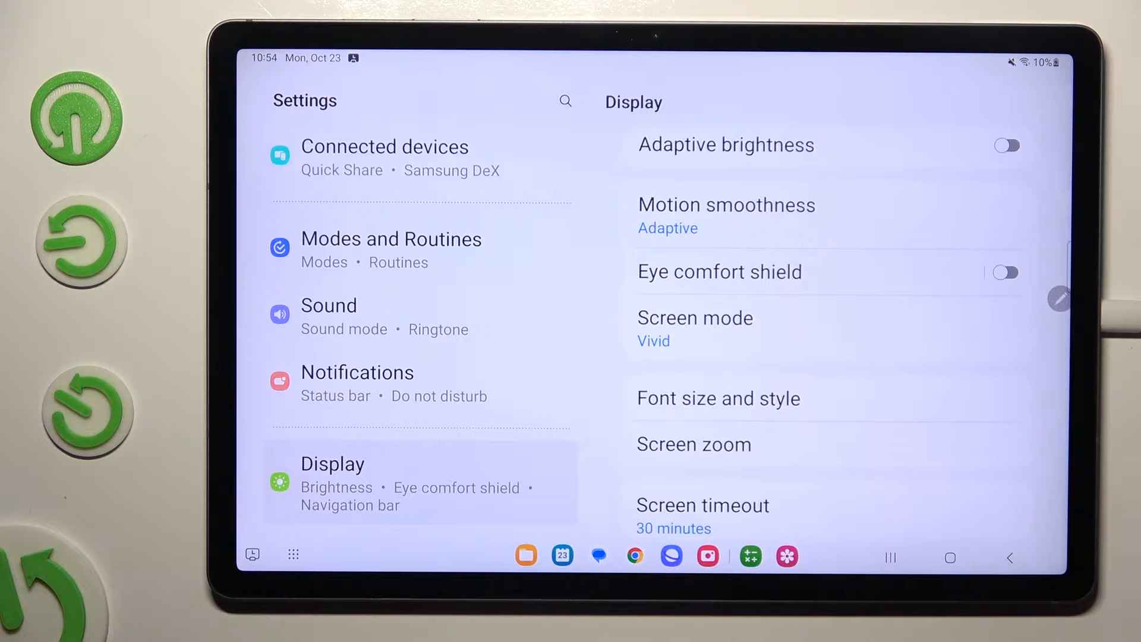
Step: Under Font size and style, switch the Font style from Default to Gothic Bold
click(718, 398)
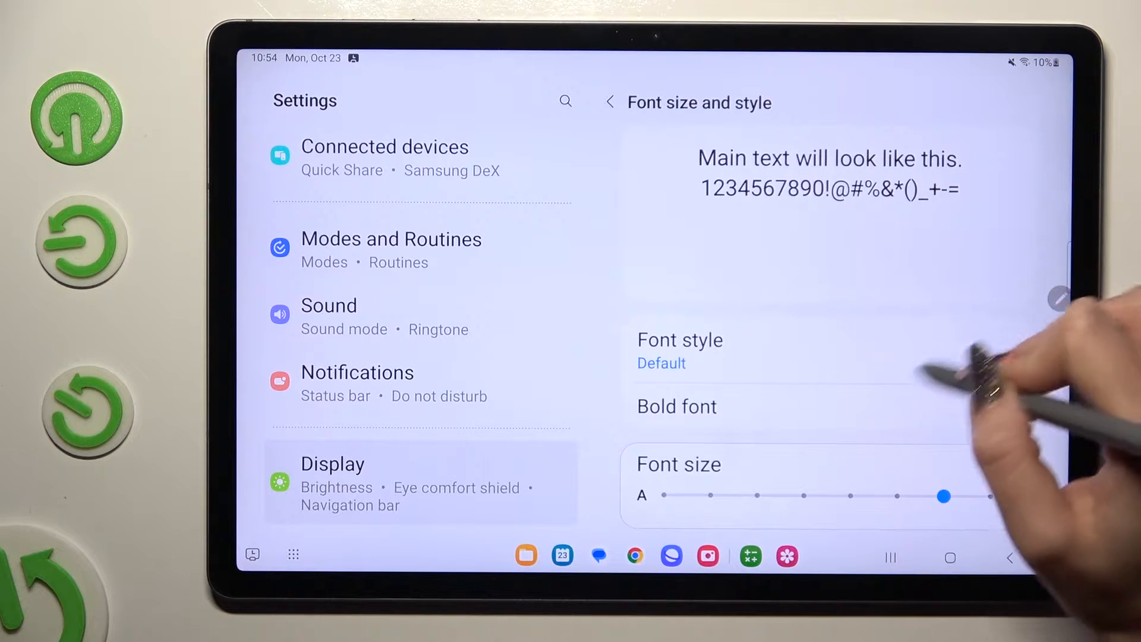
click(661, 351)
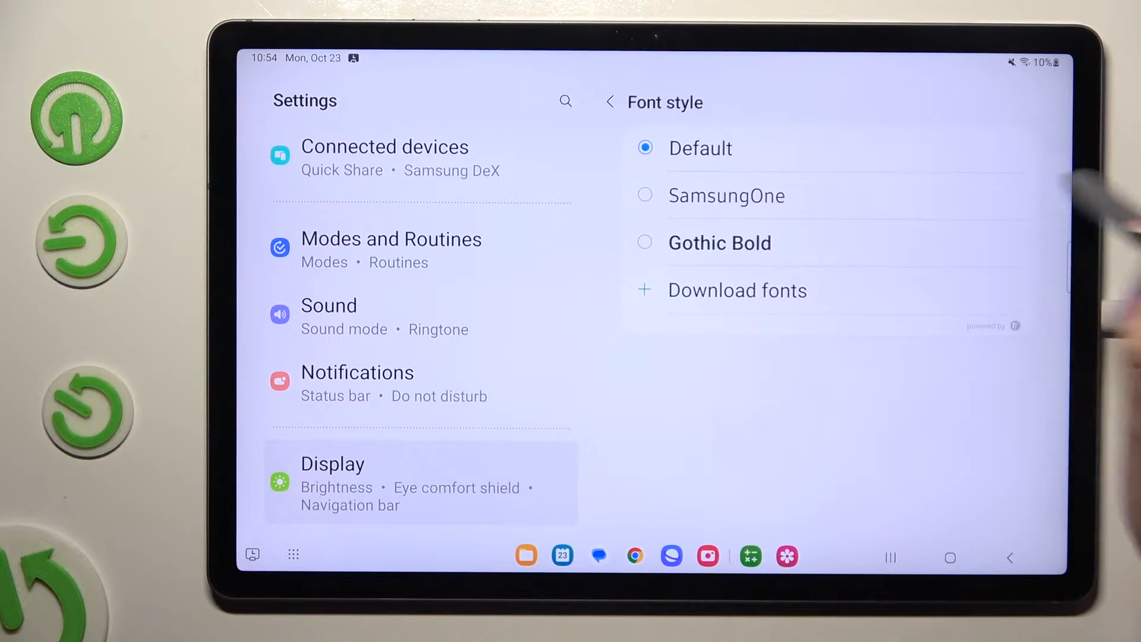
click(610, 103)
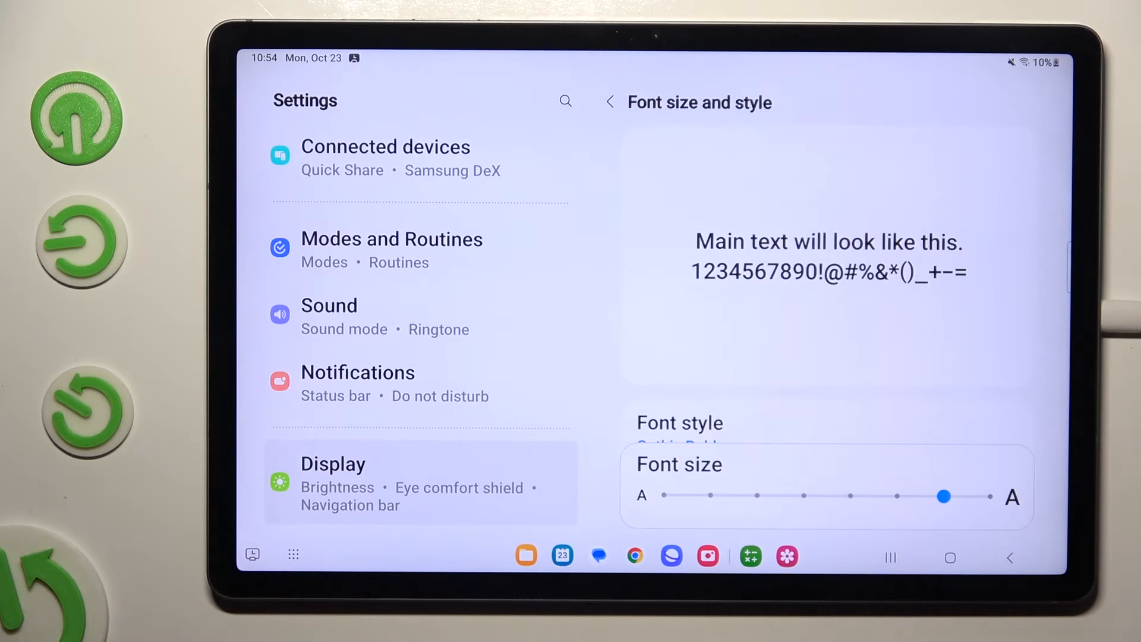
scroll(down, 3)
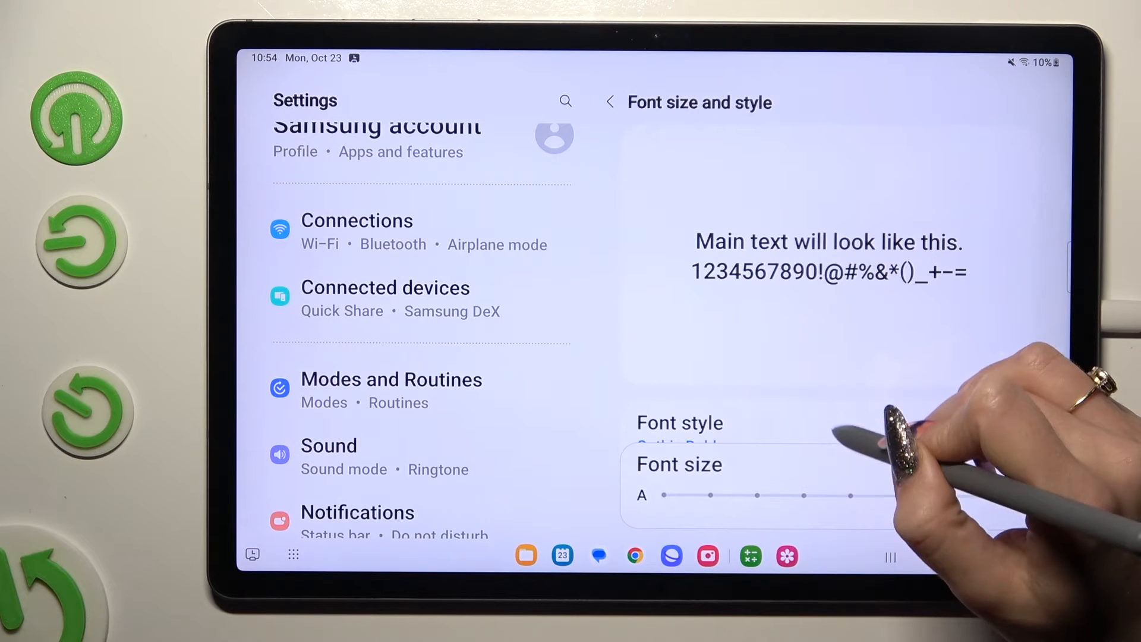
Step: From the Font style list, choose Download fonts to reach the Samsung Sans store page
click(680, 423)
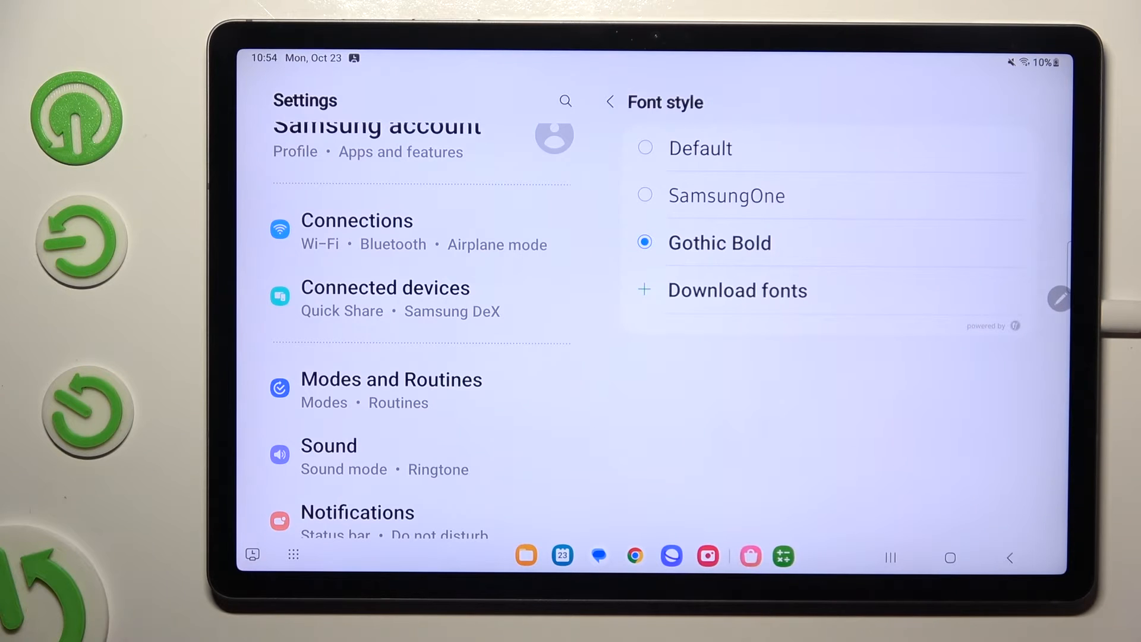
click(737, 290)
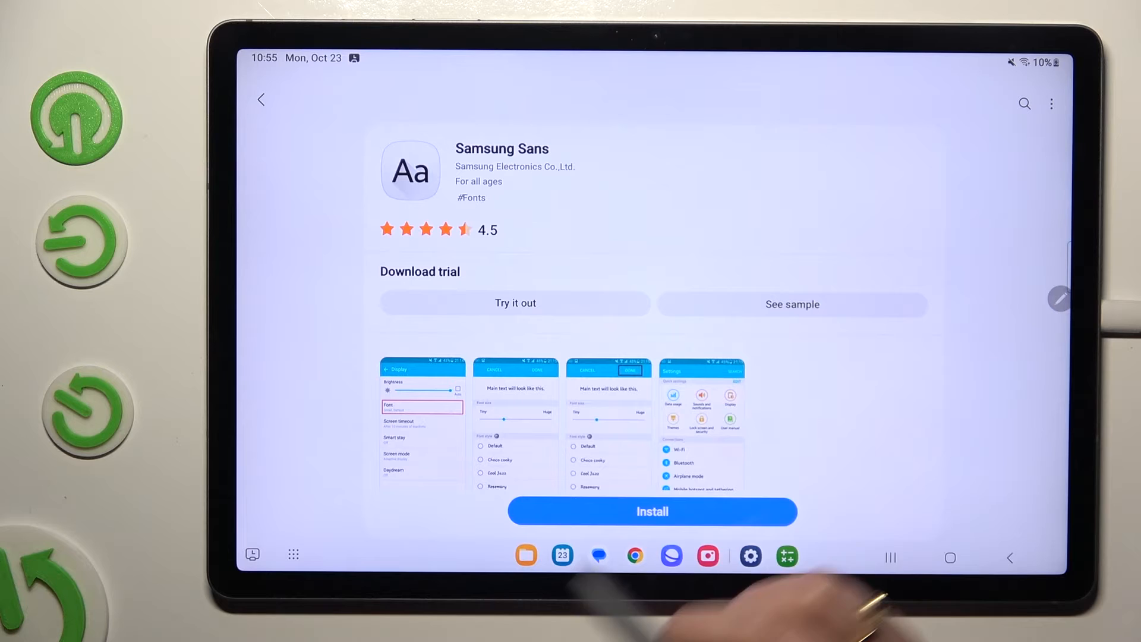
Step: Install Samsung Sans from its store page and dismiss the similar apps pop-up
click(651, 511)
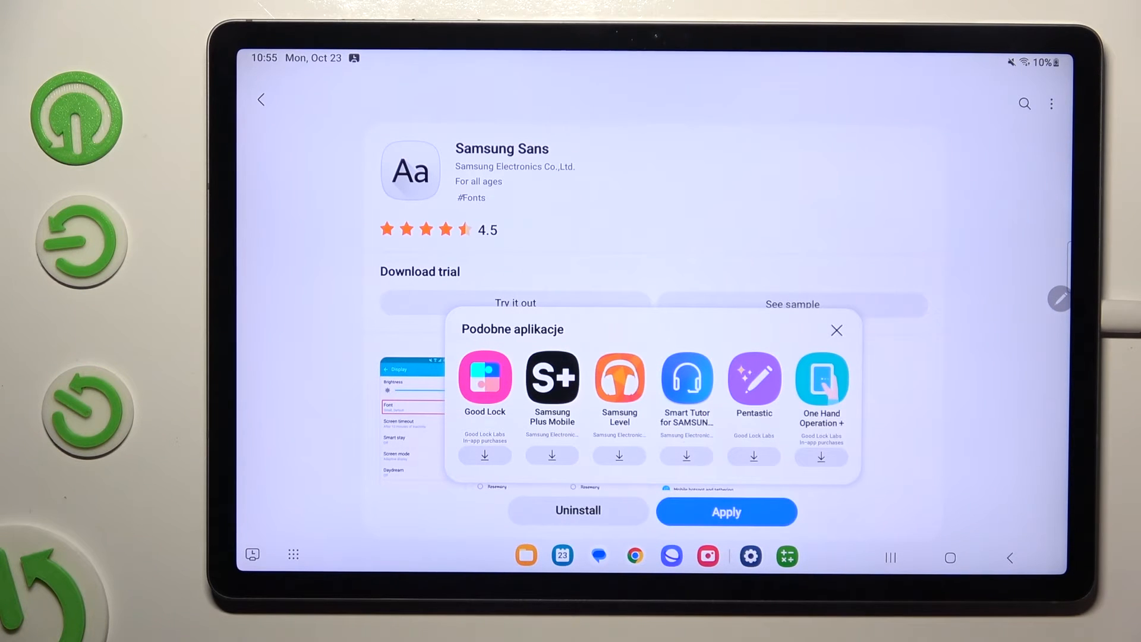
click(836, 329)
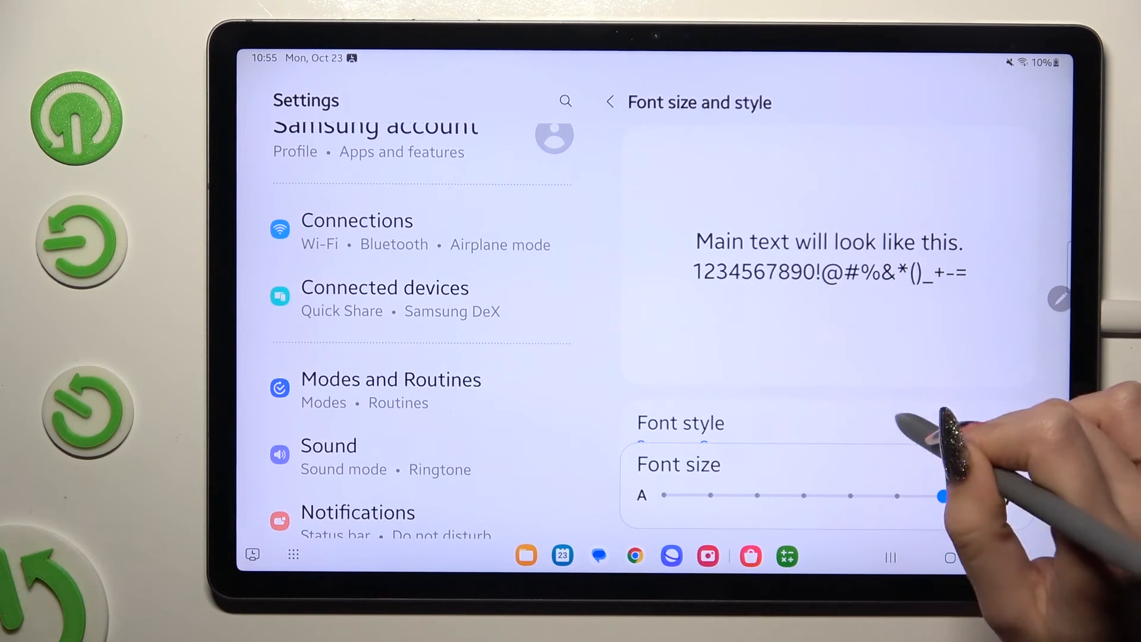
Step: Set Font style back to Default and confirm Samsung Sans now appears in the list
drag(943, 495, 943, 496)
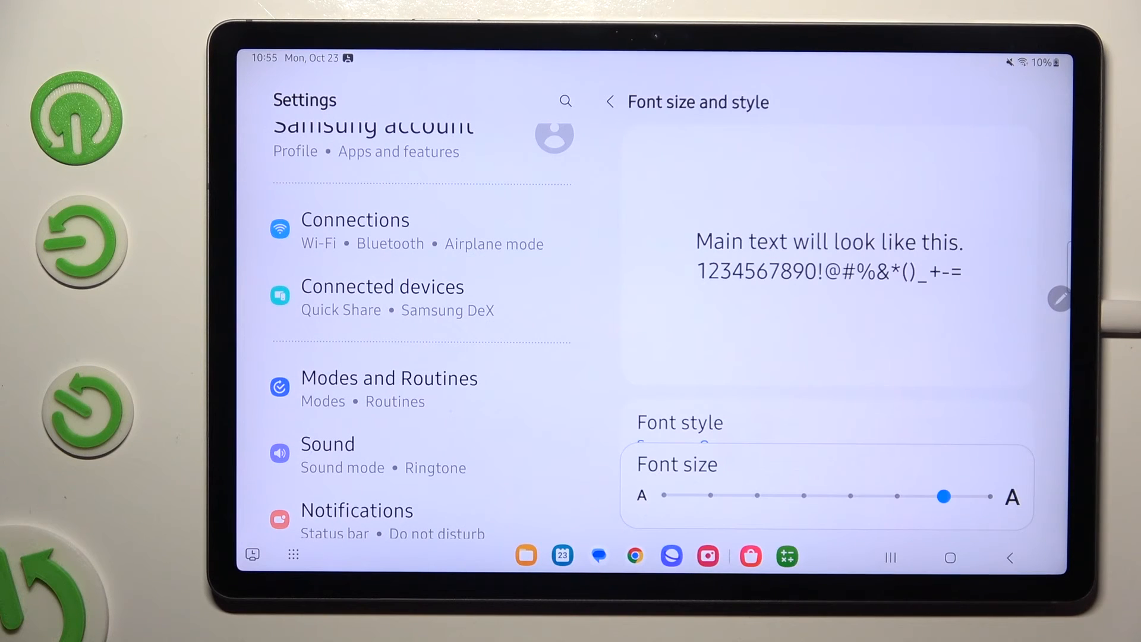
click(679, 422)
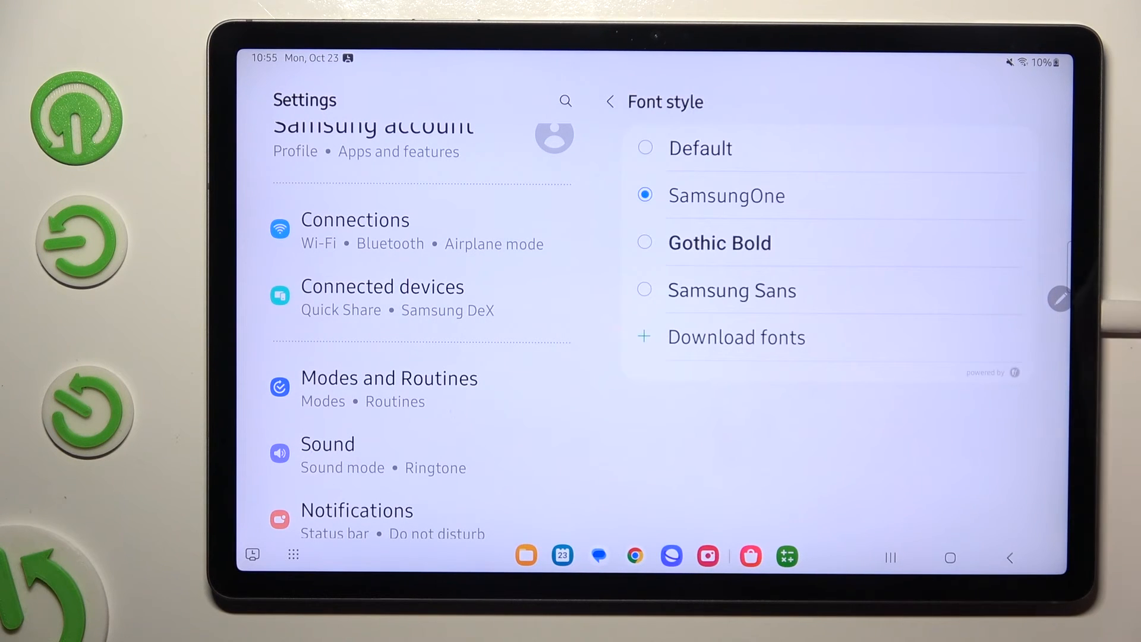
click(644, 148)
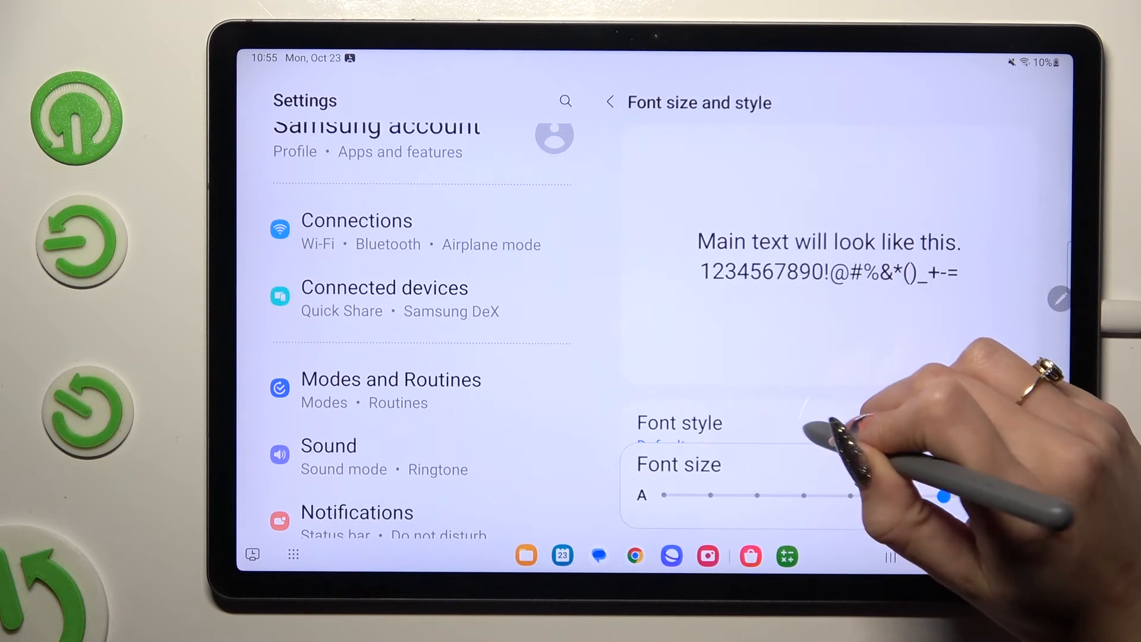
click(679, 423)
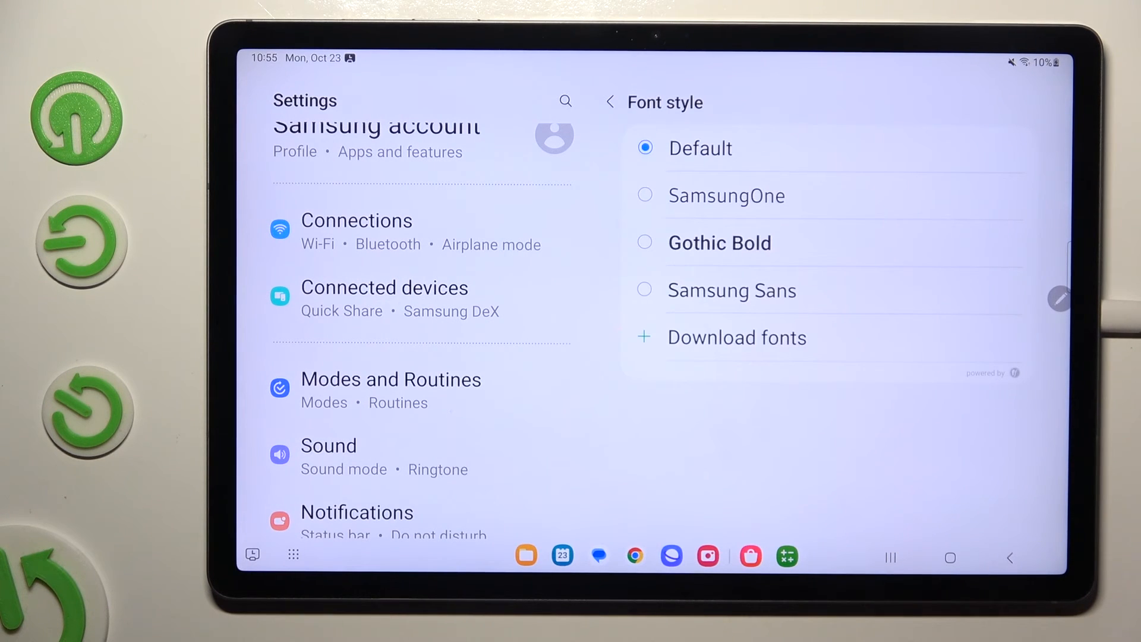